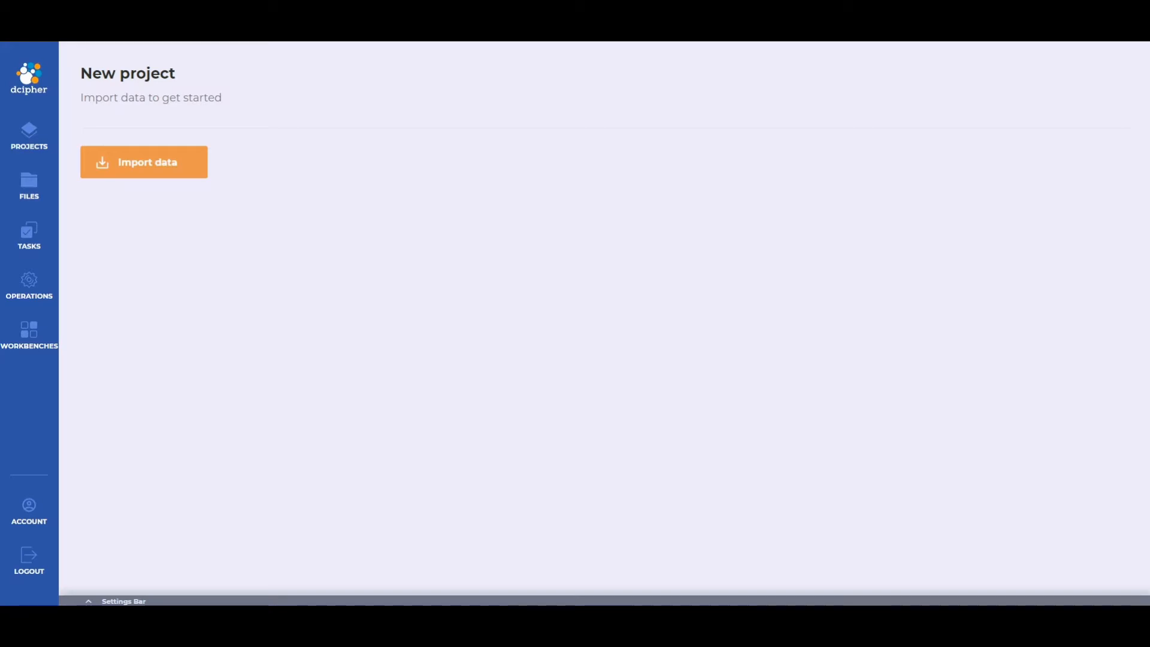
- Start a social media import with Twitter as the source and reach the search criteria form
left_click(144, 162)
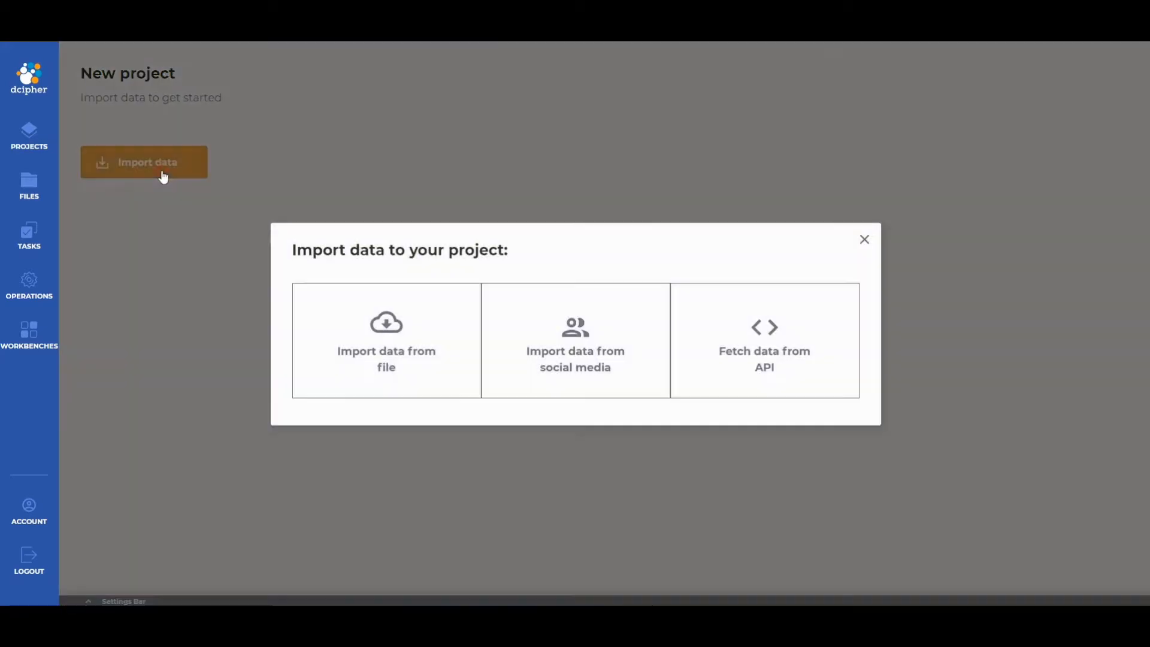
left_click(575, 339)
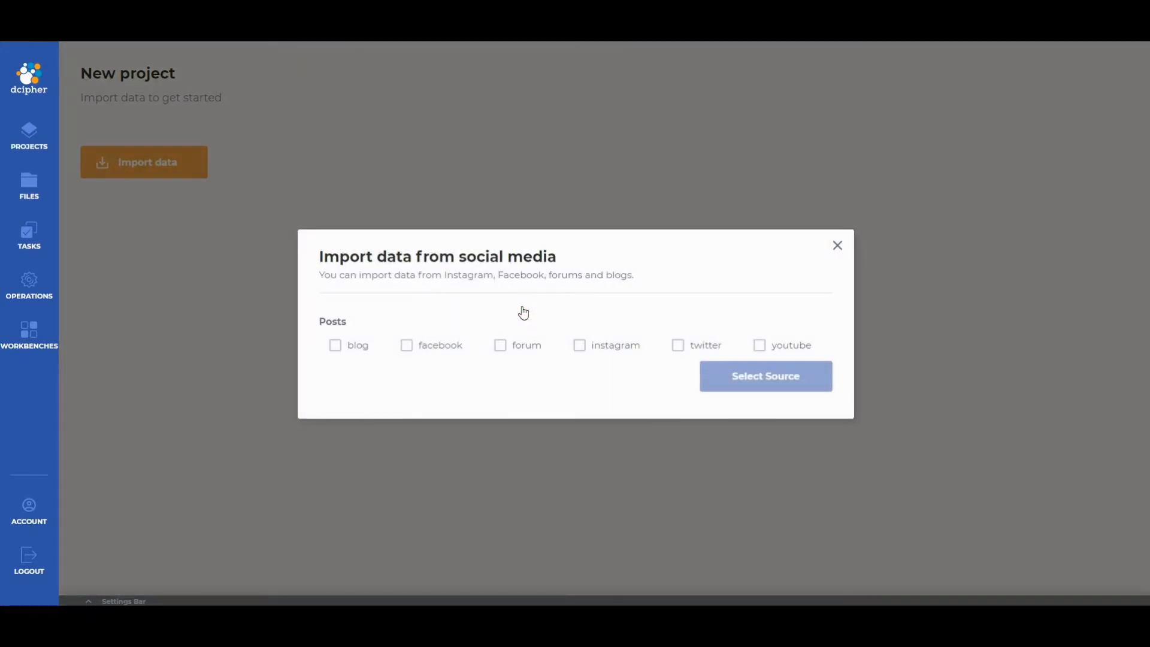
left_click(677, 345)
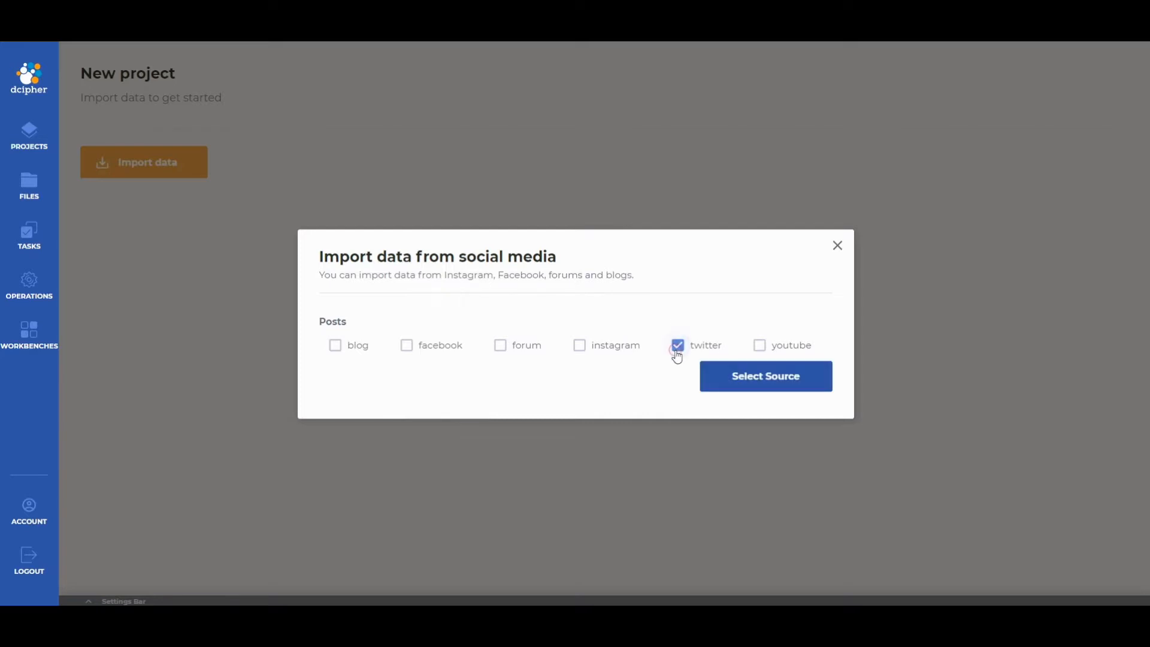
left_click(766, 375)
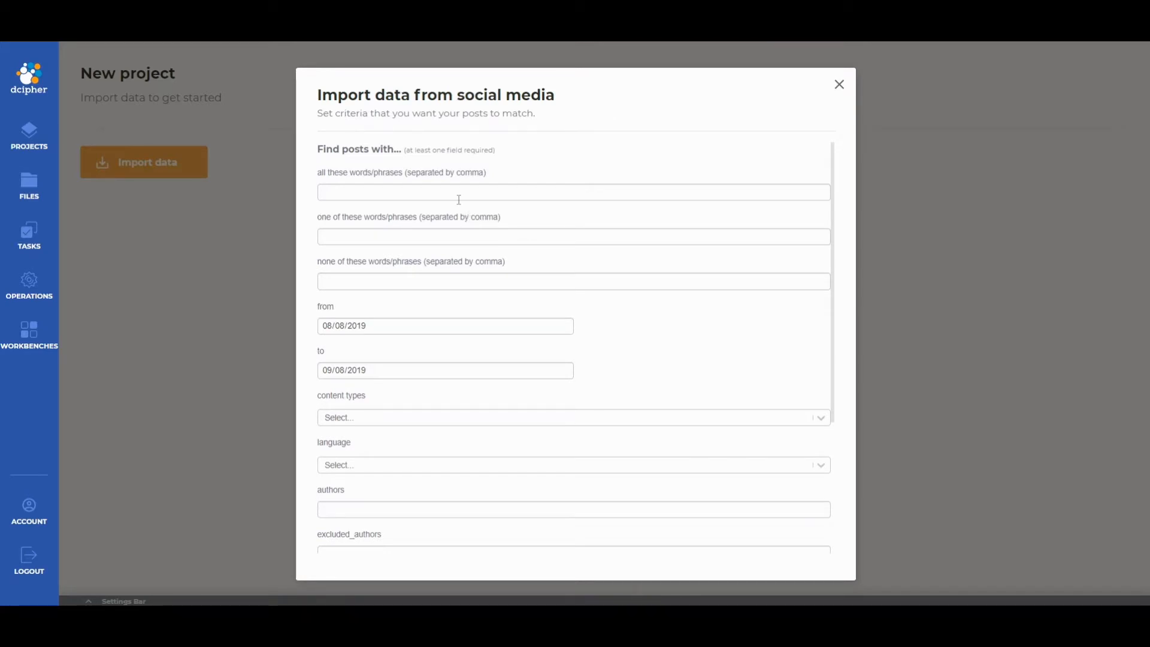
- Require all posts to contain 'analytics' and restrict content types to text
left_click(573, 191)
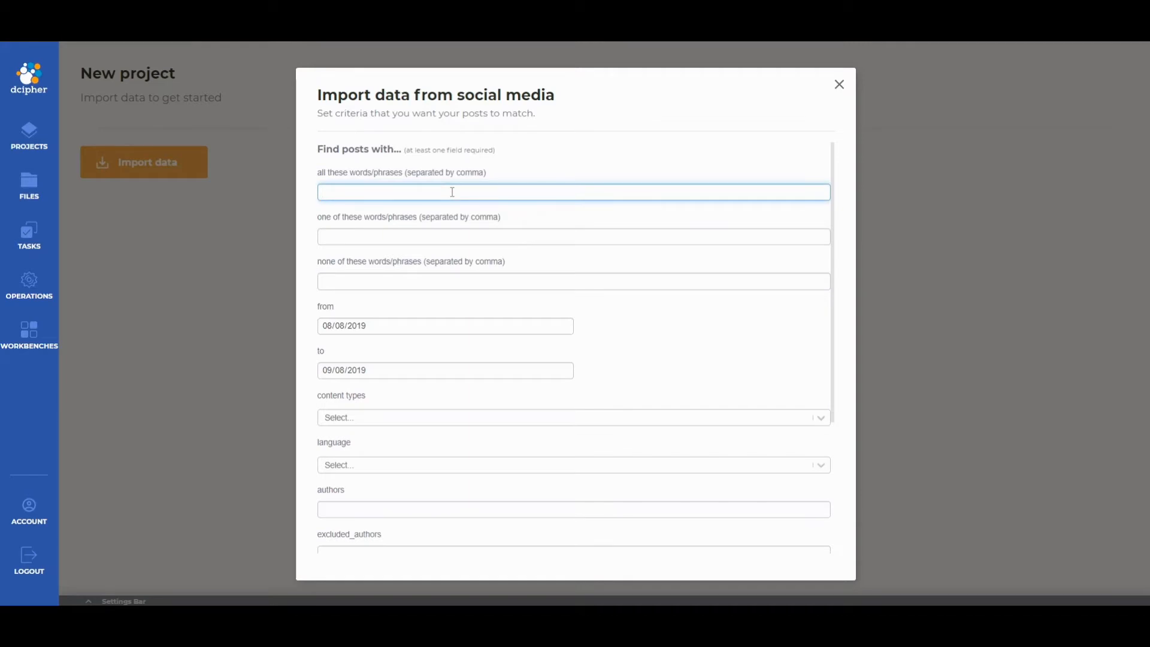
left_click(574, 192)
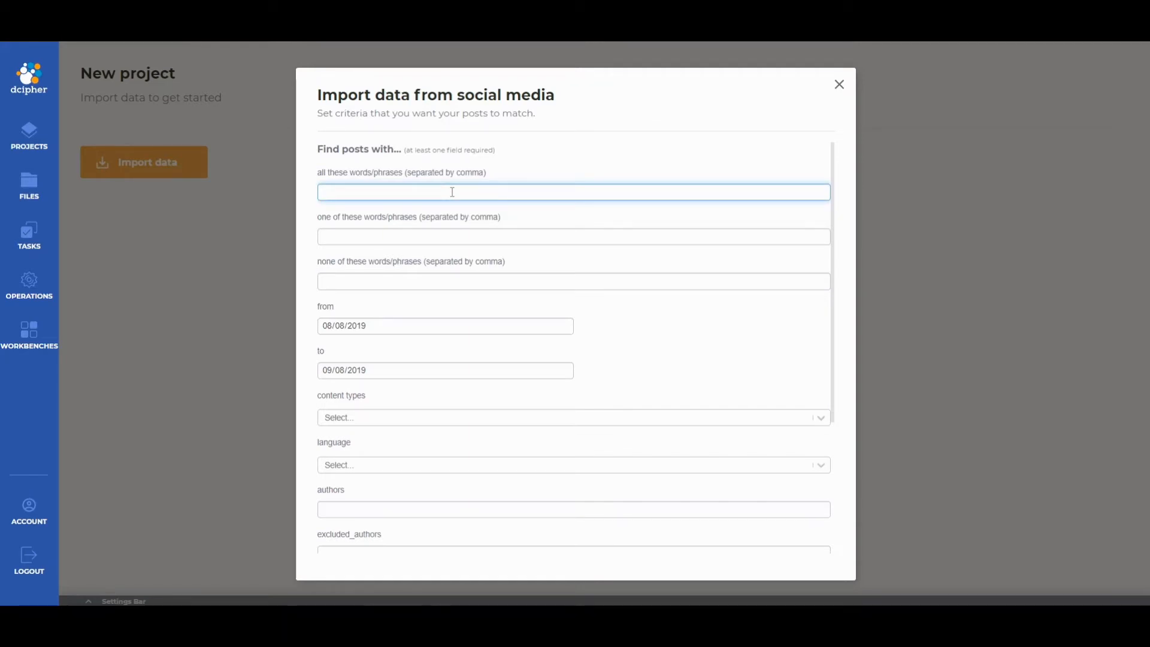
type("analytics")
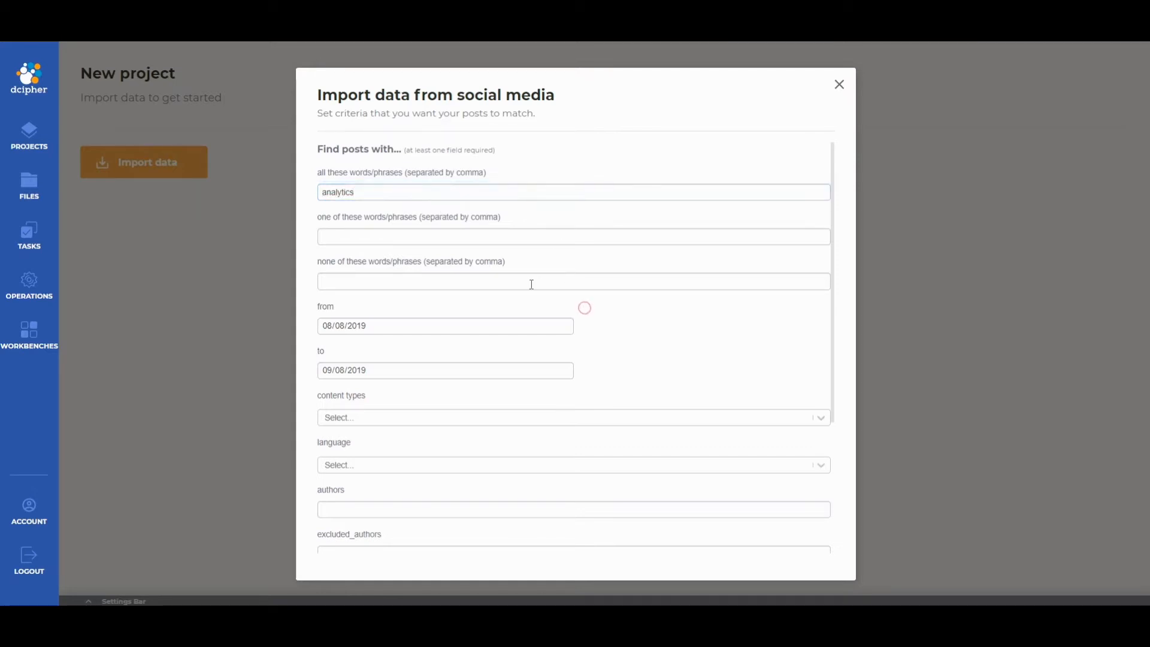
mouse_move(631, 336)
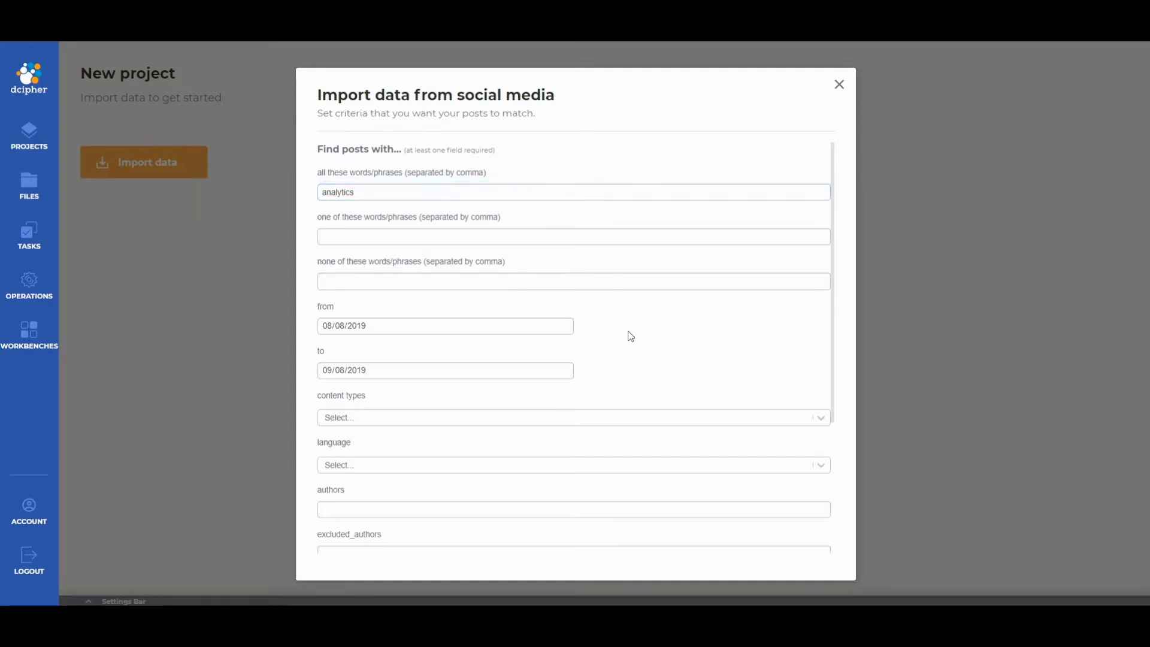
mouse_move(554, 354)
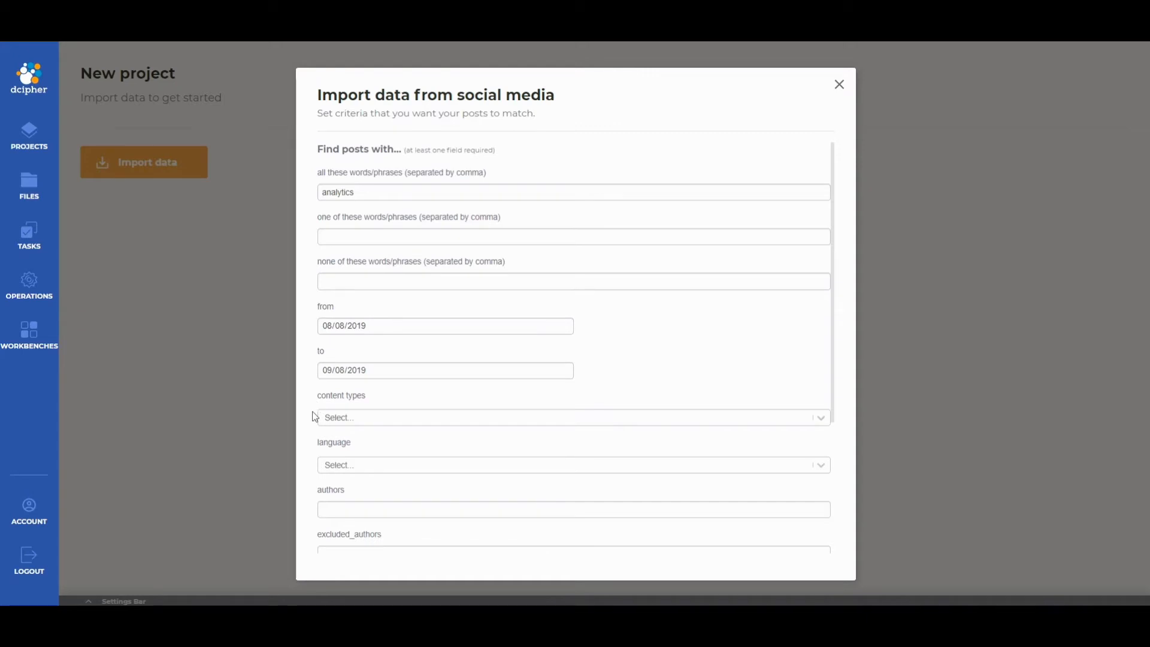
left_click(573, 417)
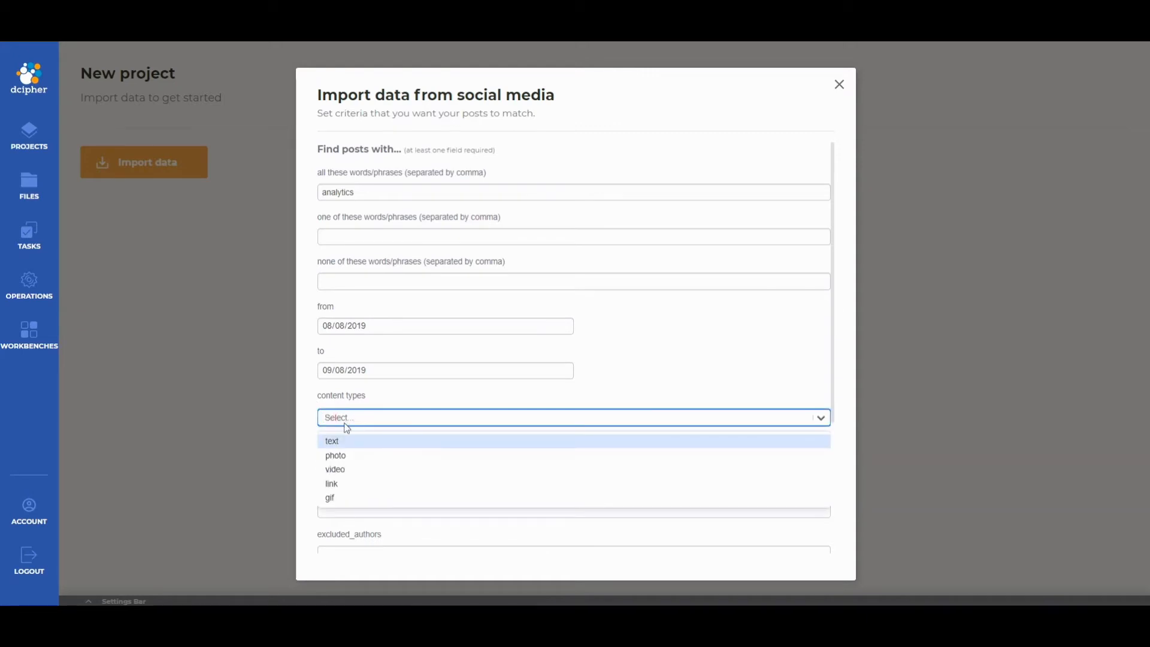
left_click(332, 441)
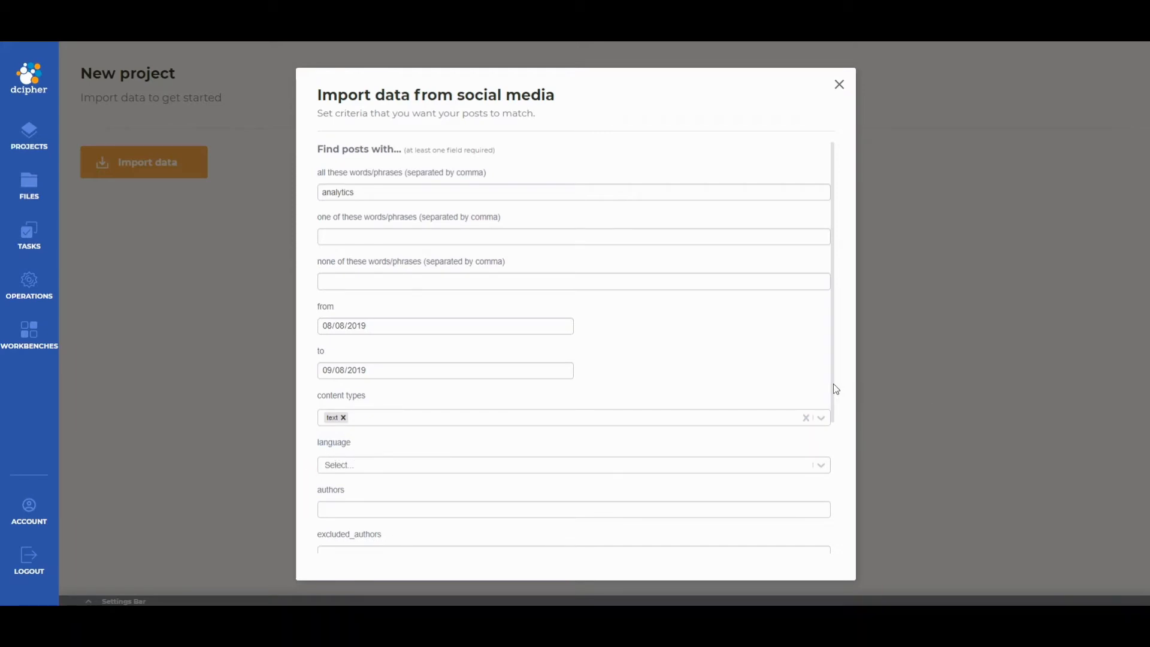
- Sort results by engagement.like_count in descending order
scroll("down", 3)
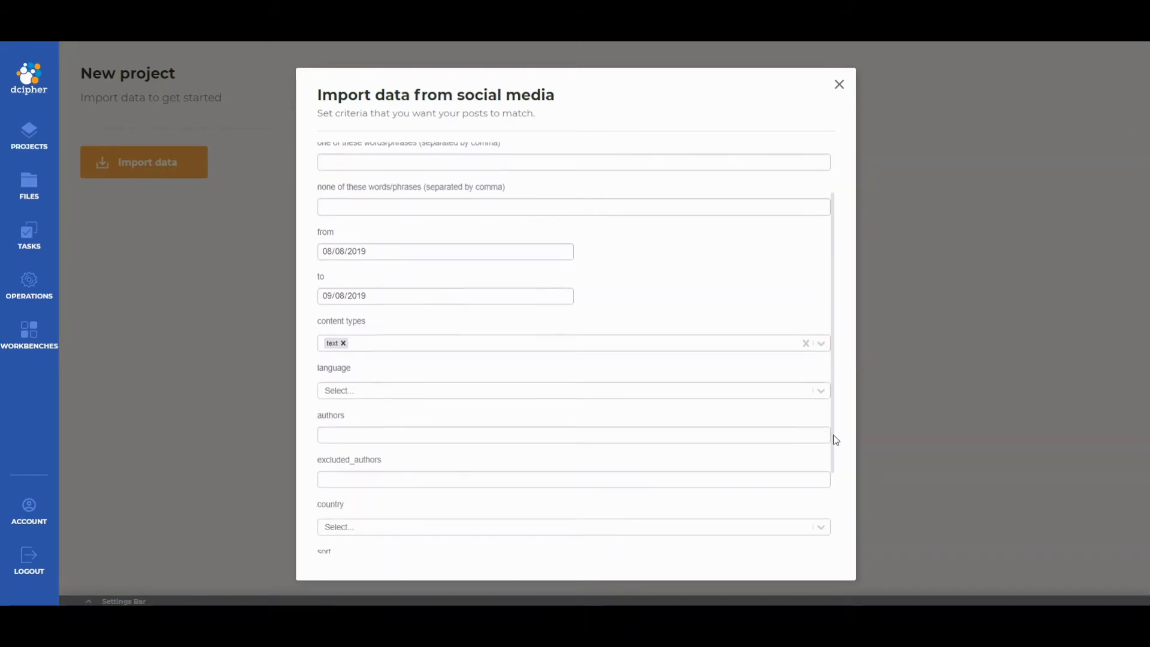
scroll("down", 3)
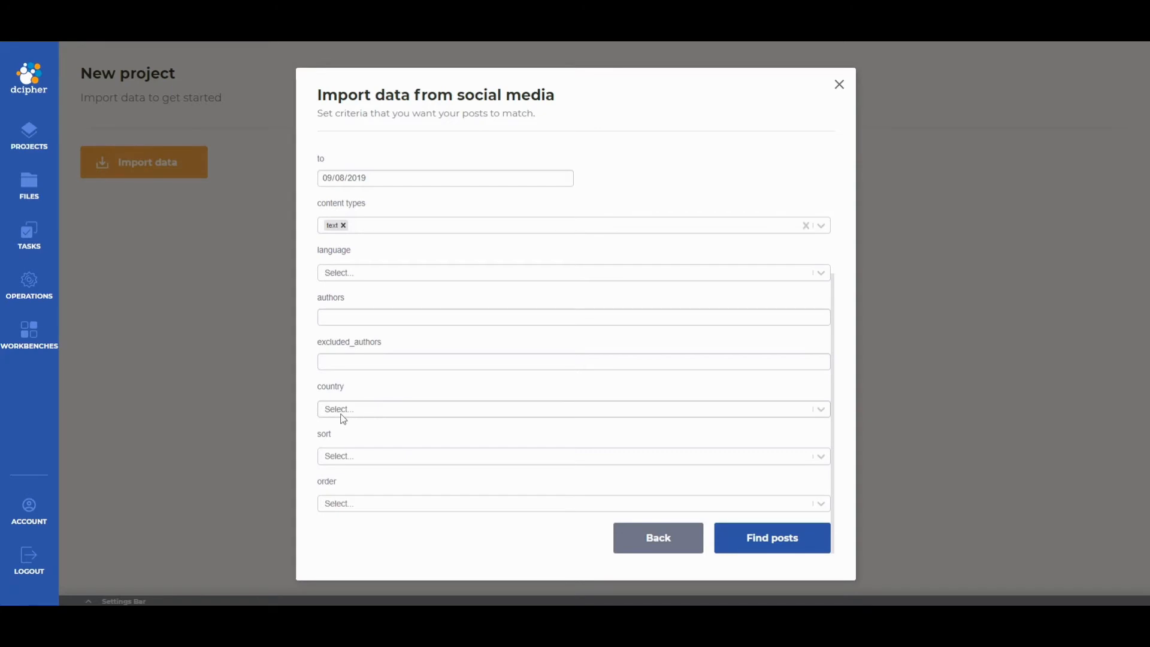
mouse_move(351, 439)
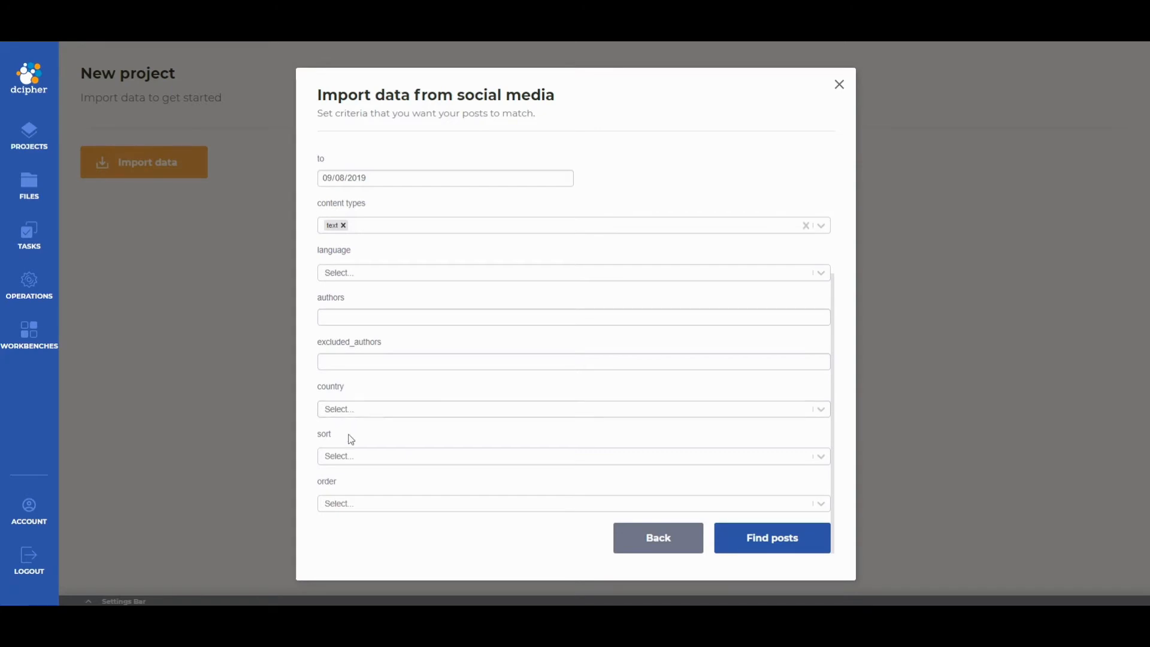
left_click(573, 455)
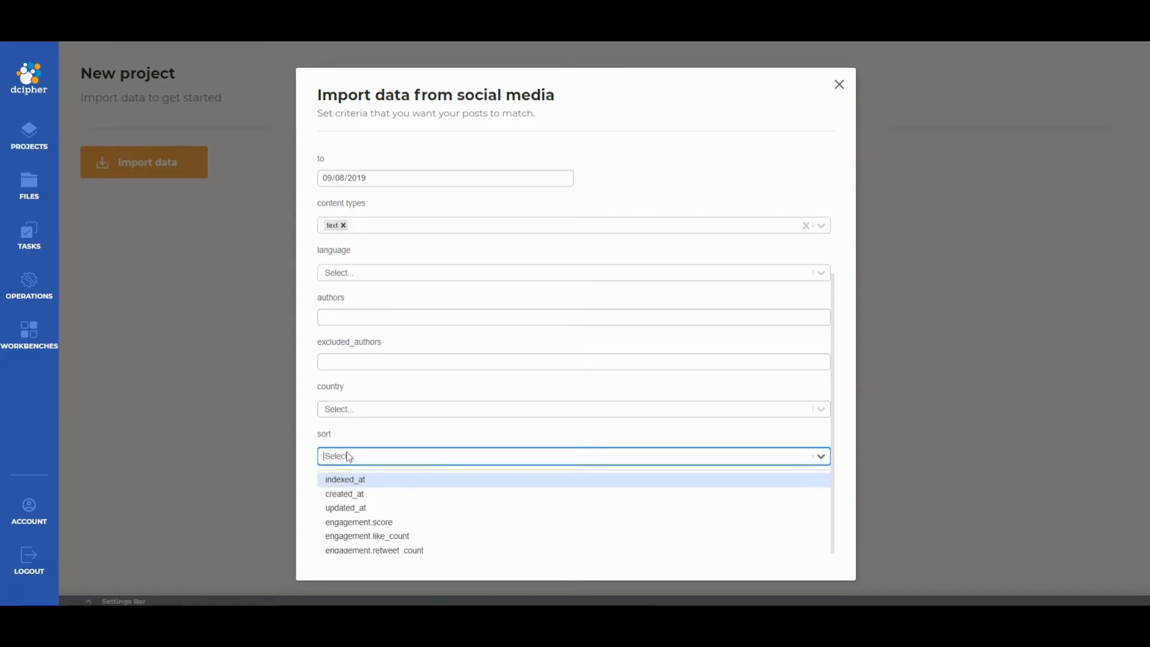
mouse_move(367, 535)
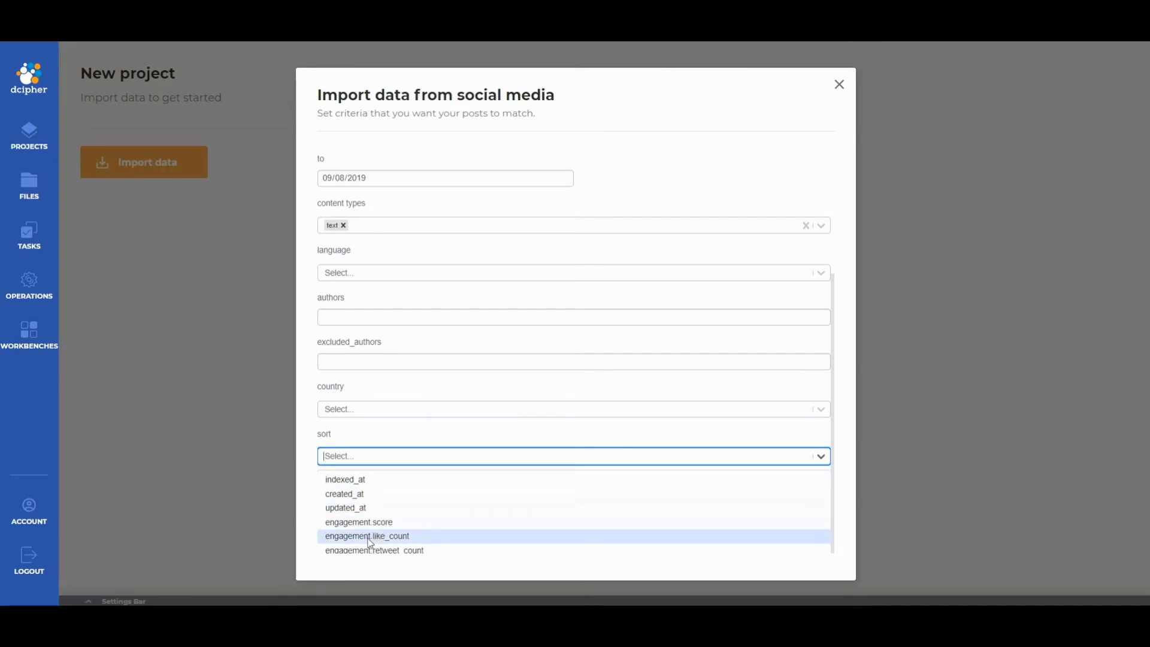
left_click(366, 537)
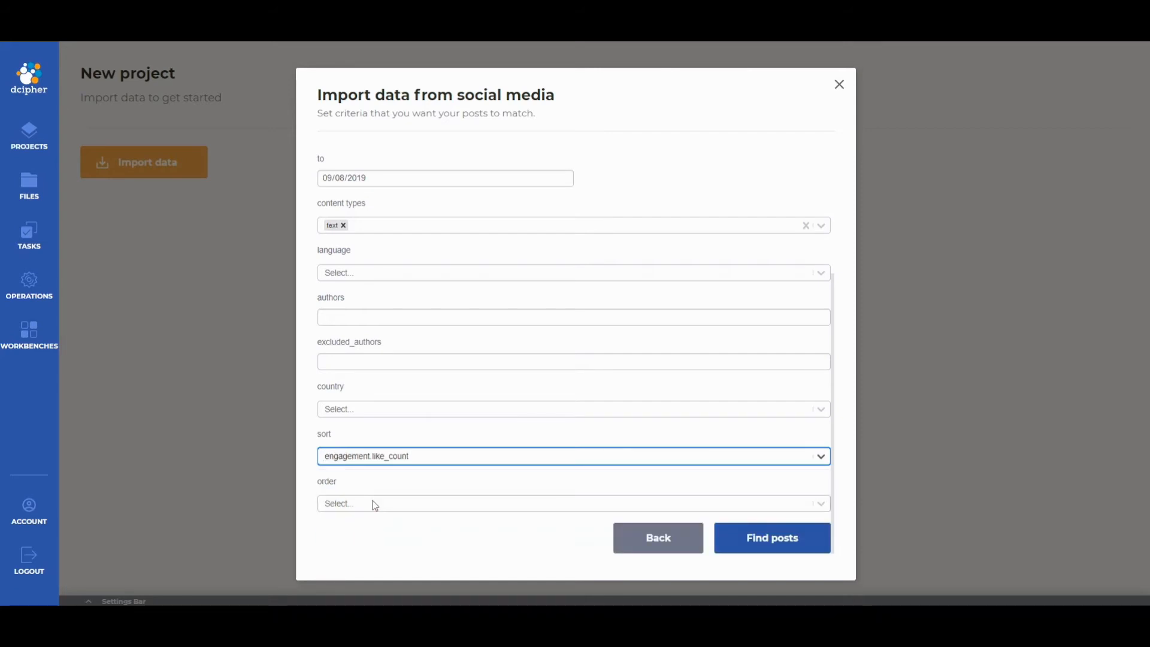
left_click(572, 503)
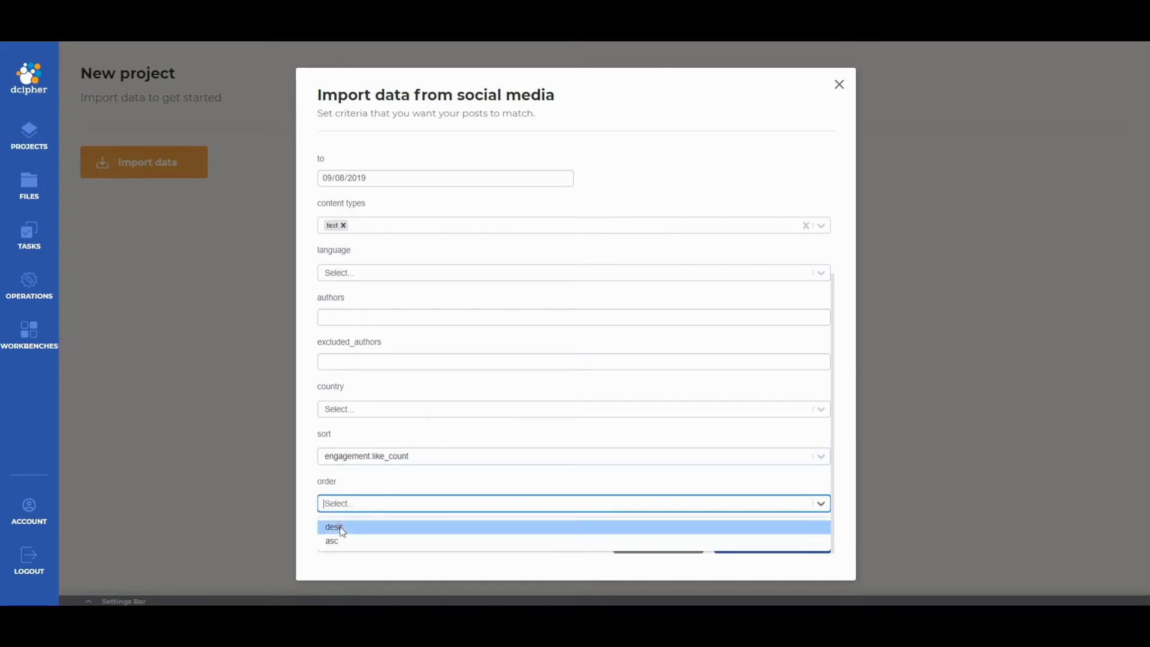
left_click(334, 527)
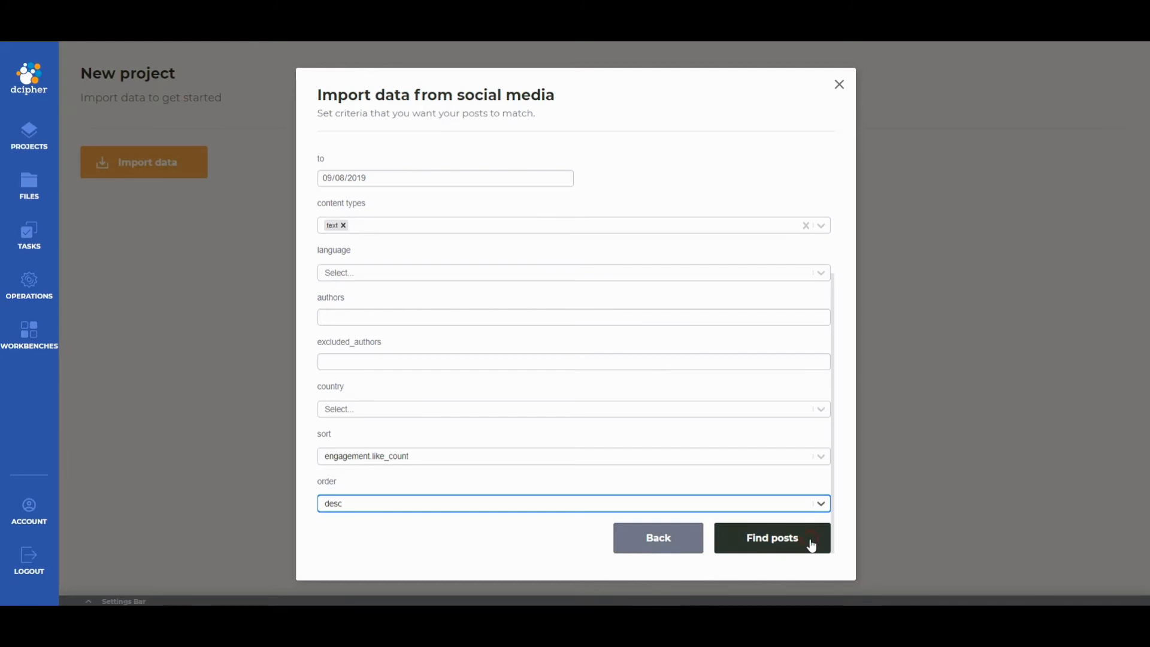
- Run Find posts, yielding 139,704 matching Twitter posts
left_click(770, 538)
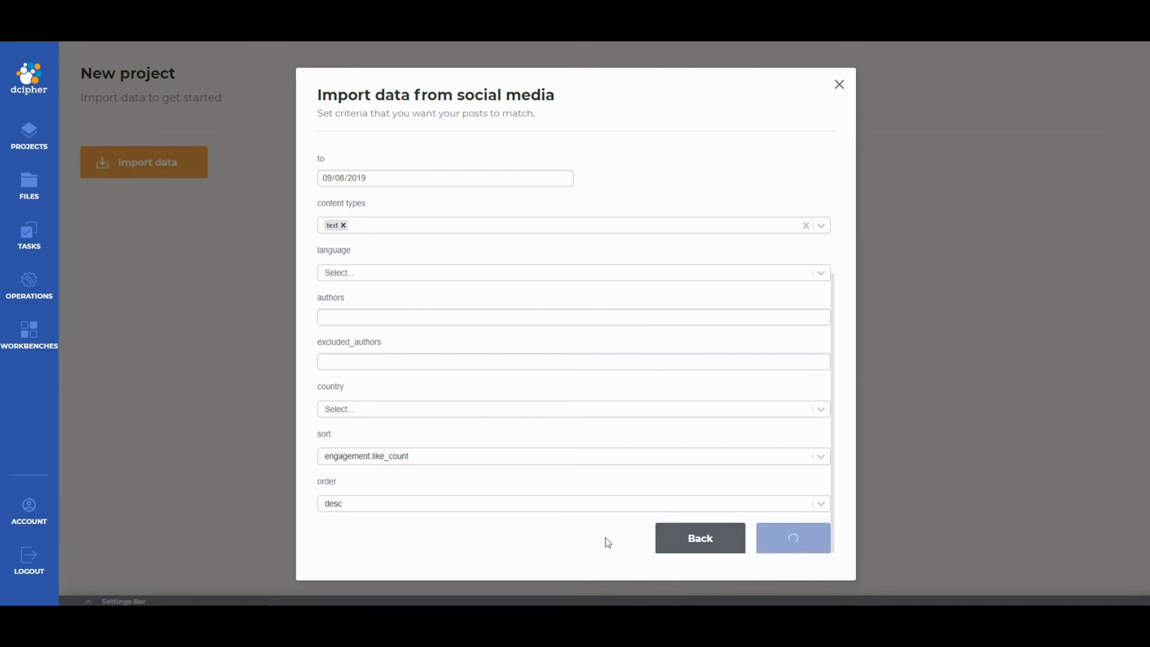
left_click(792, 538)
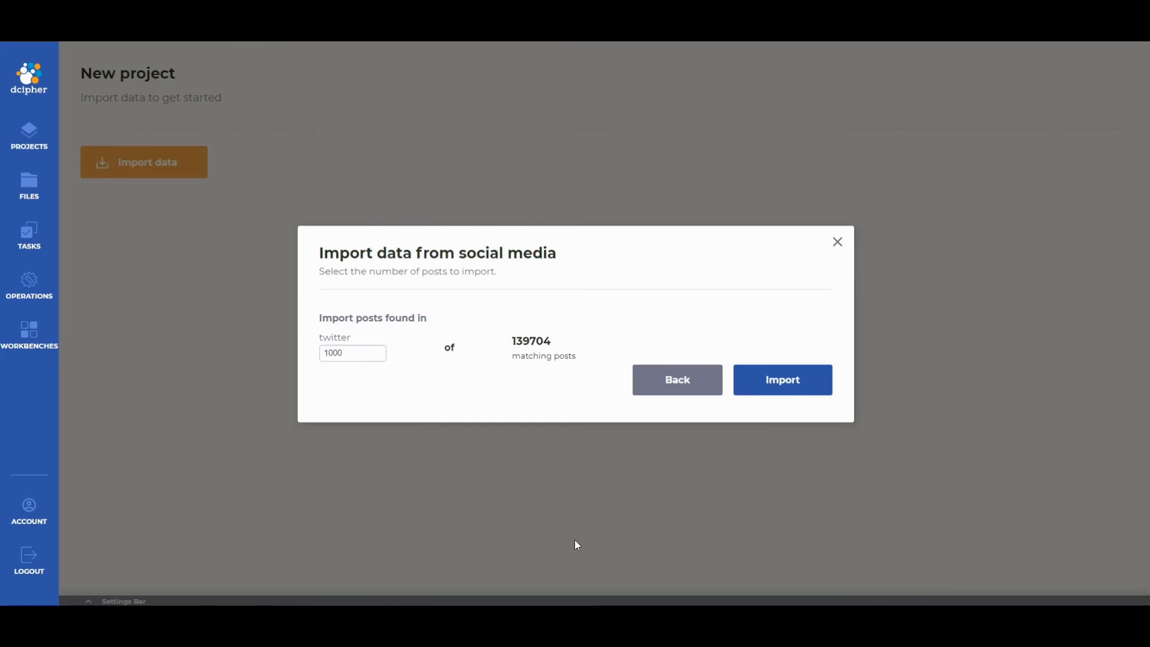
mouse_move(505, 351)
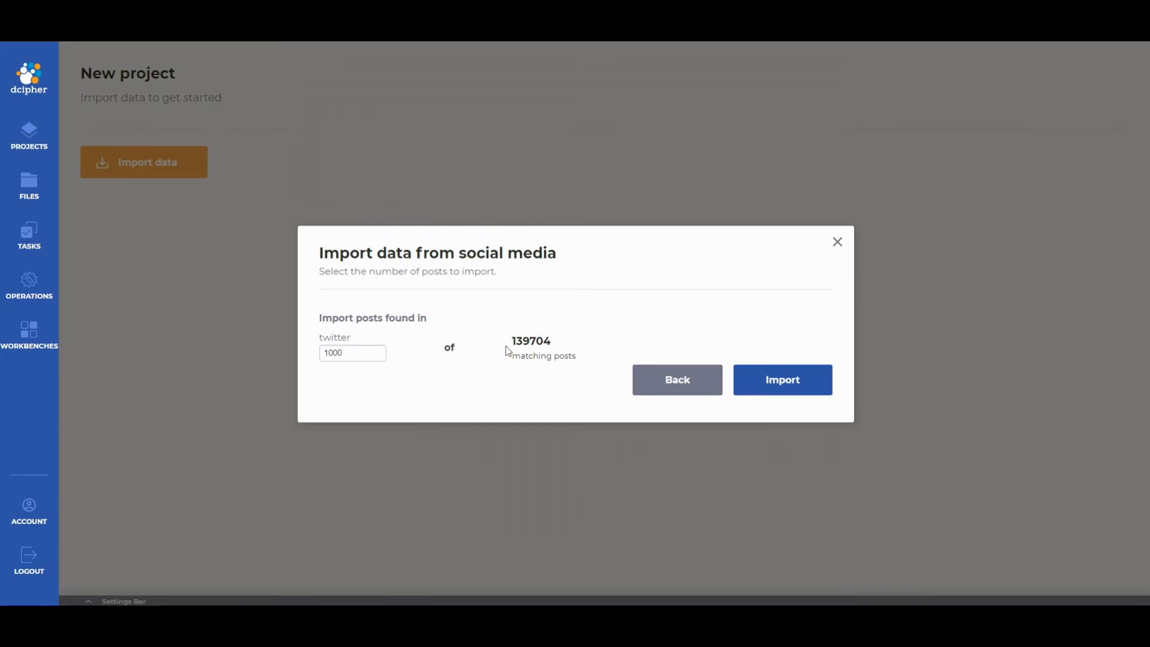
- Import 1000 of the matching posts into the project as a new dataset
left_click(352, 352)
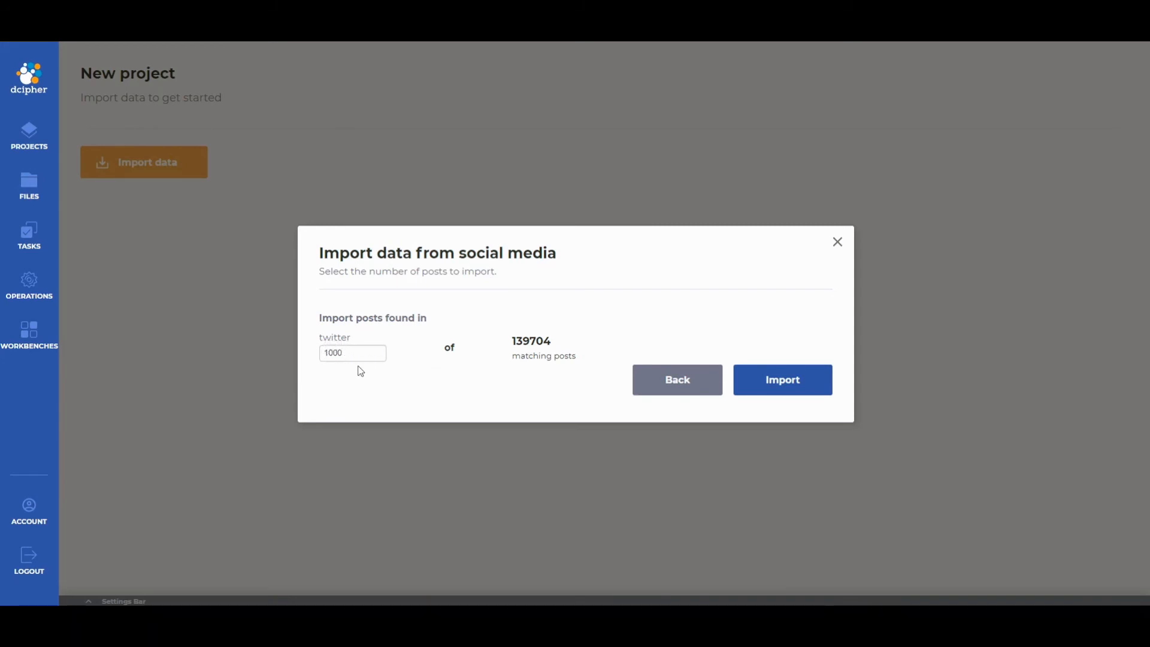
left_click(783, 379)
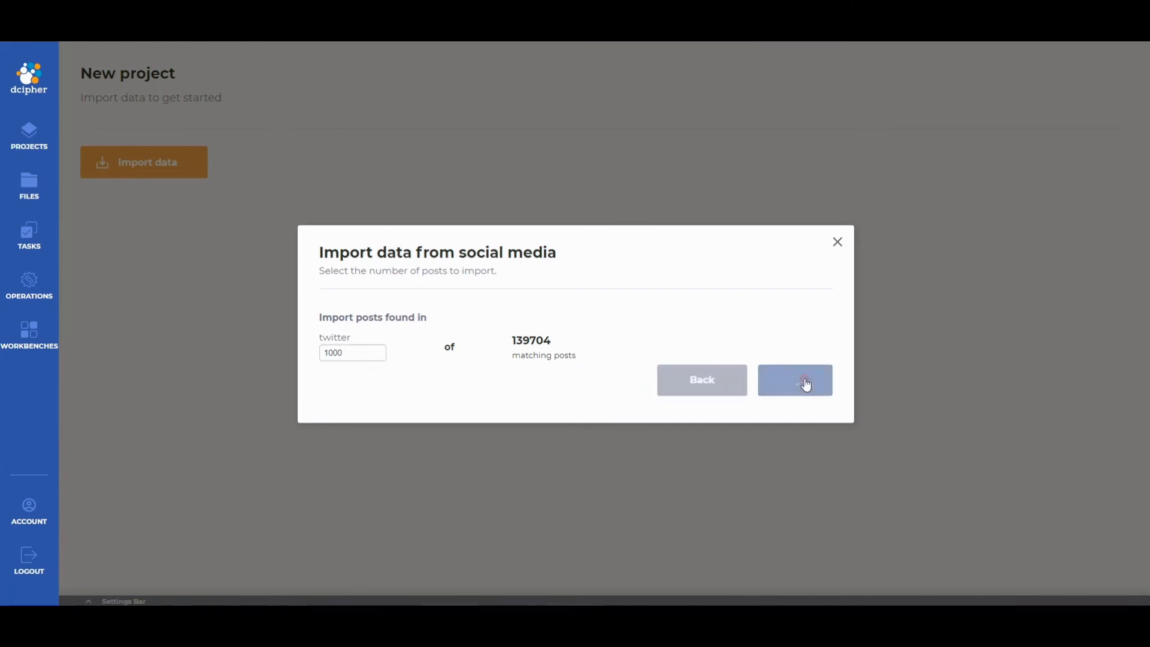
left_click(794, 380)
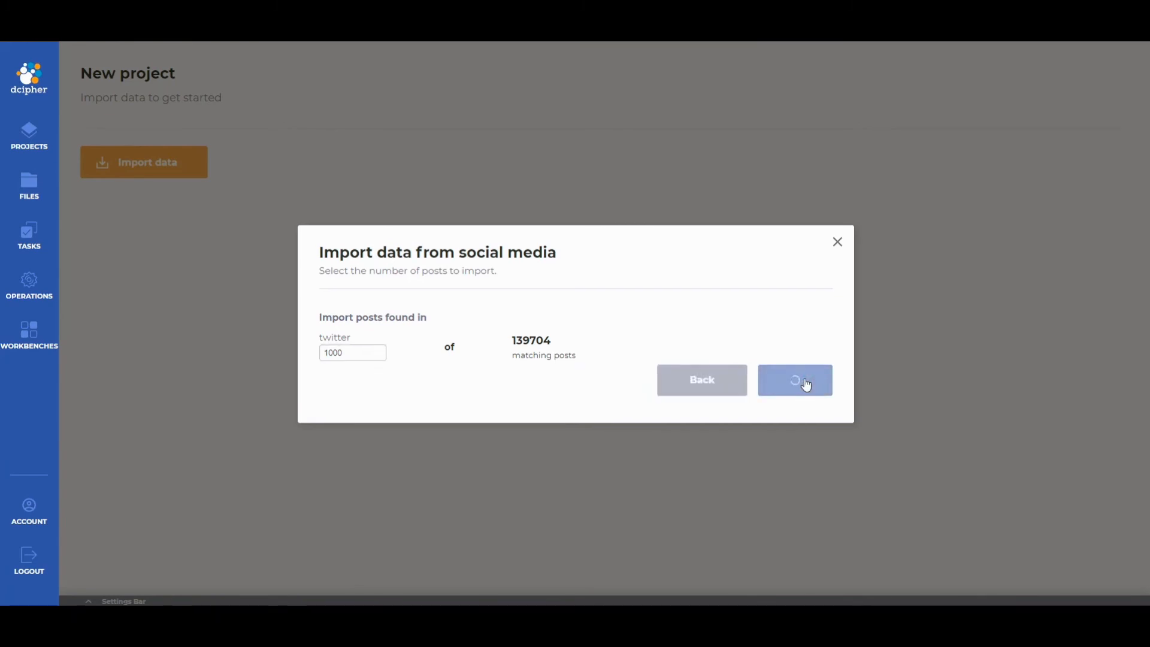
left_click(794, 380)
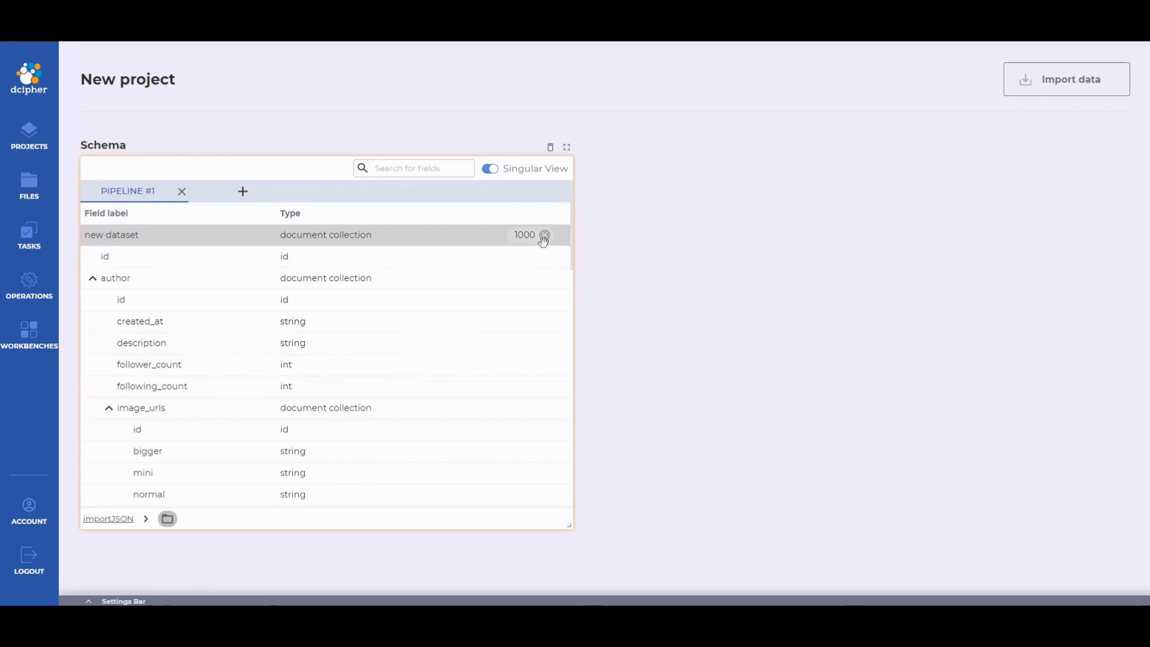
mouse_move(340, 218)
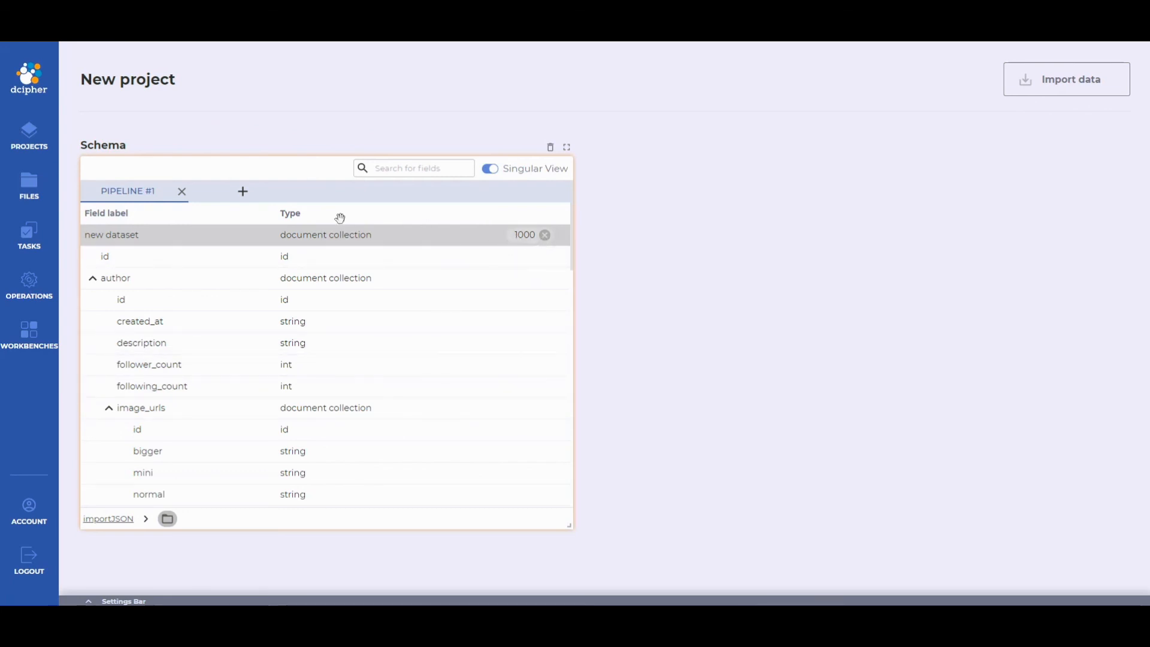